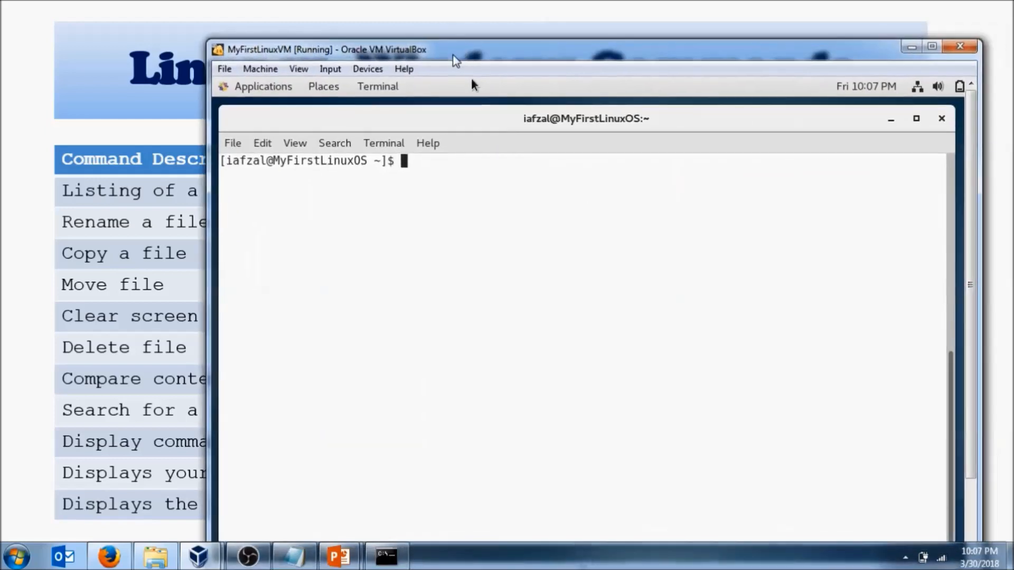
# Step: List the home directory with ls -l, clear the terminal, and bring the Windows cmd window forward
pyautogui.write('ls -ltr')
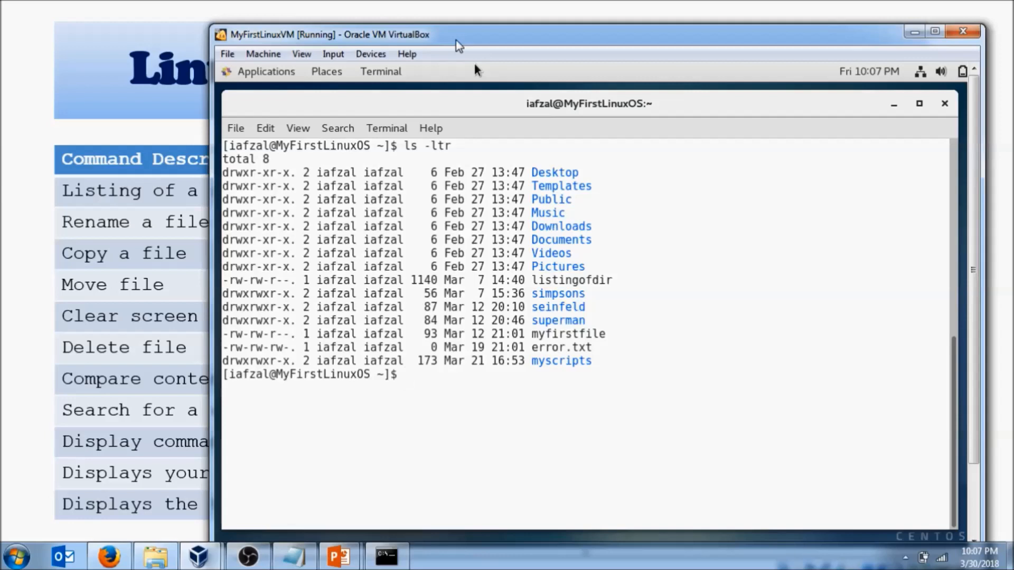
pyautogui.write('cl')
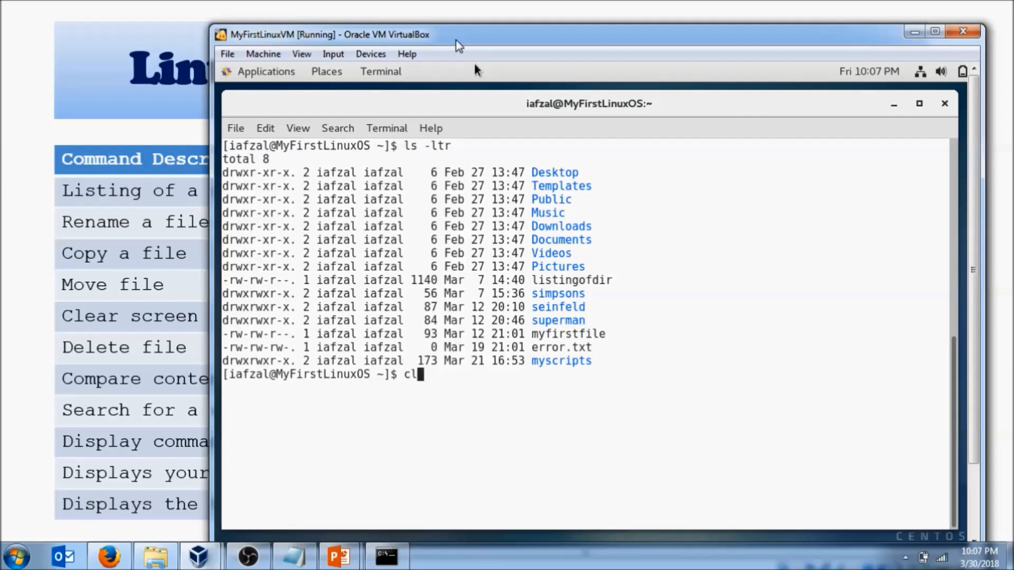
pyautogui.press('Return')
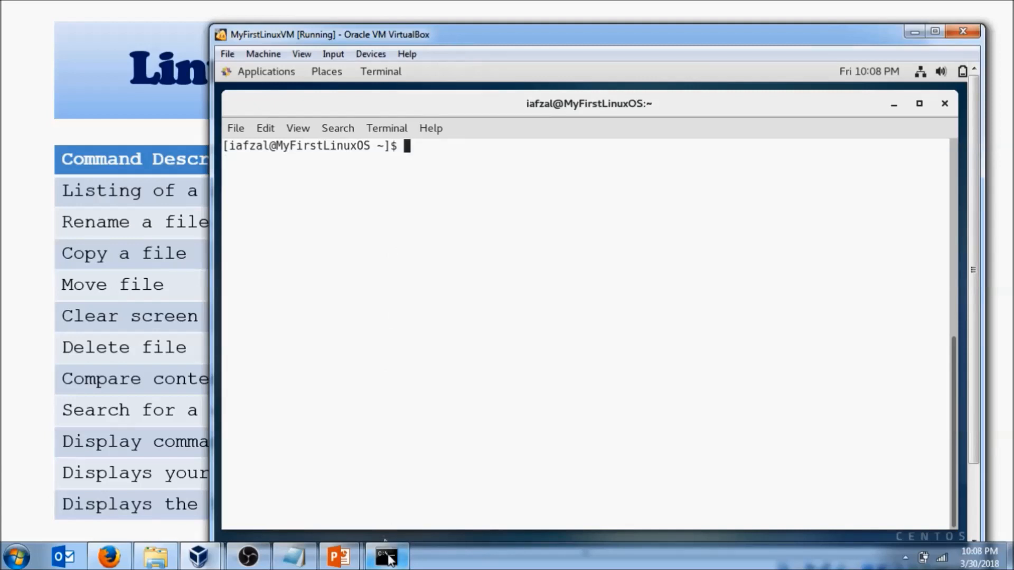
pyautogui.click(387, 556)
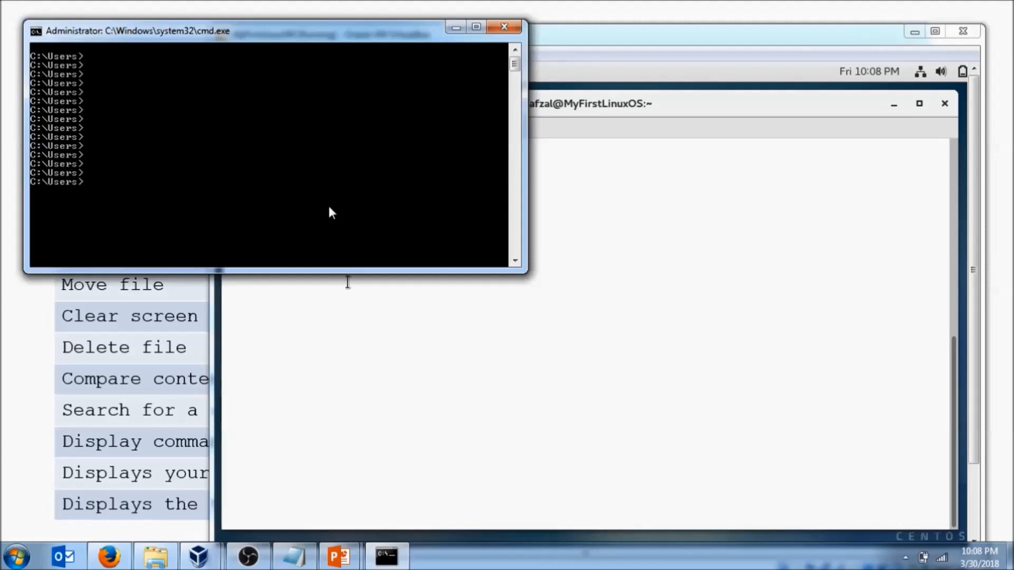
# Step: Clear the Windows console with cls, leaving a single C:\Users> prompt
pyautogui.write('cls')
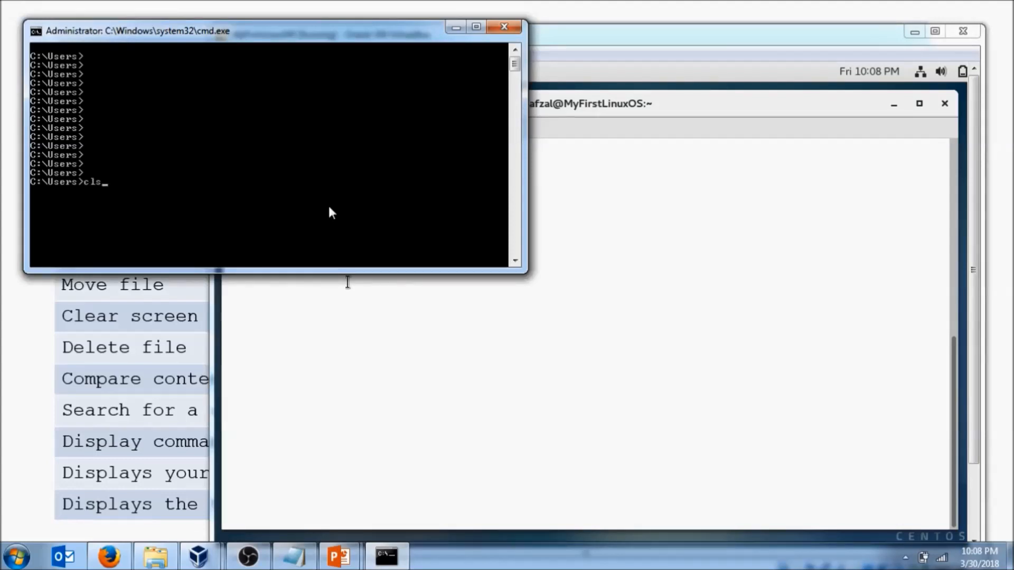
pyautogui.press('Return')
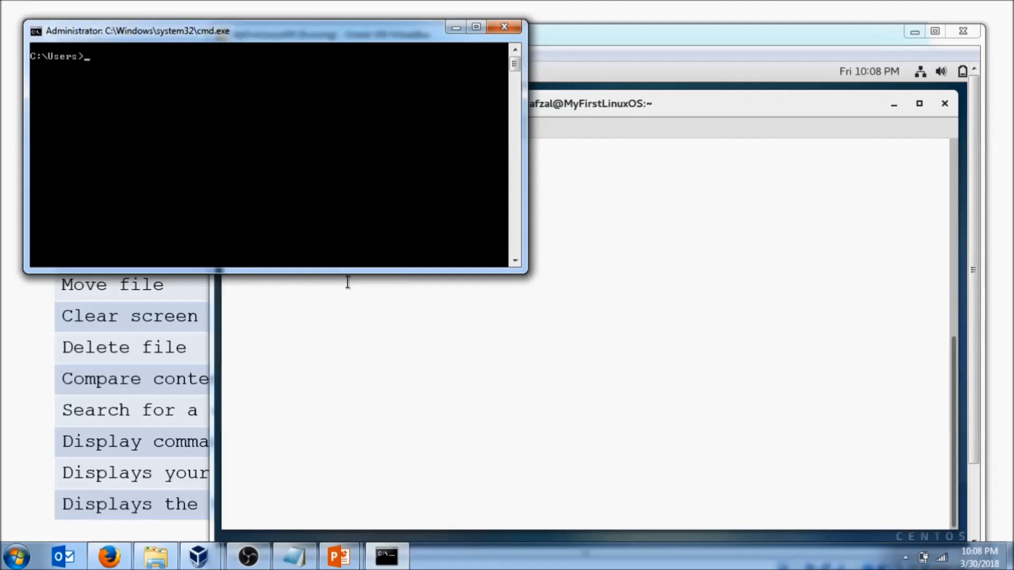
pyautogui.moveTo(79, 401)
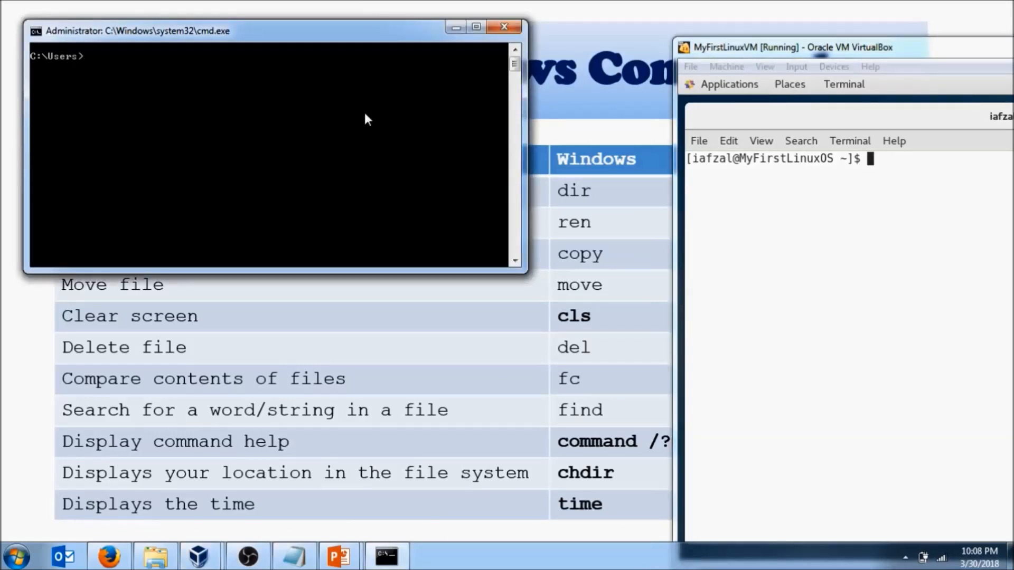
# Step: Show the dir /? help text in cmd, then start typing man in the CentOS terminal
pyautogui.write('dir')
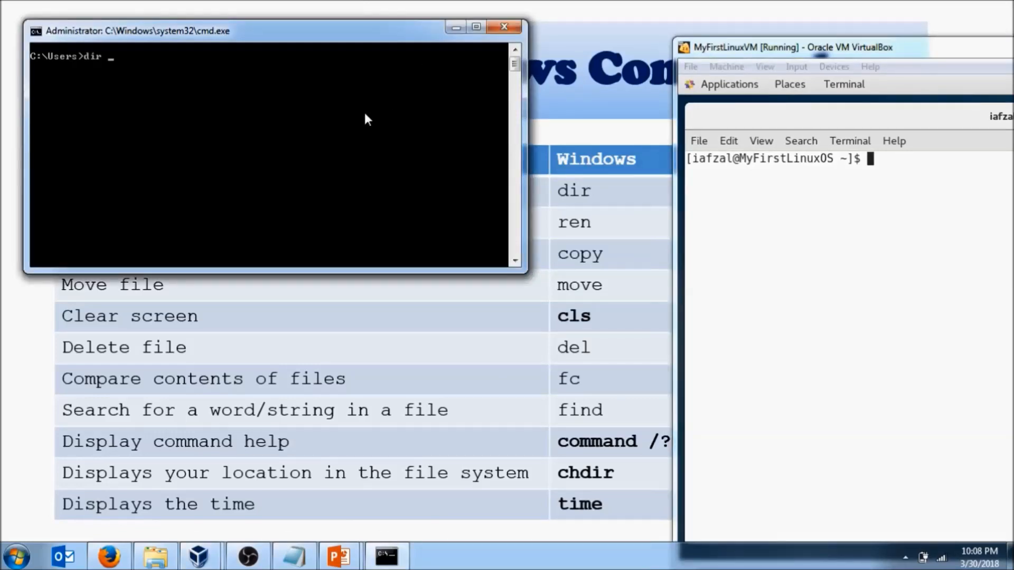
pyautogui.write('/')
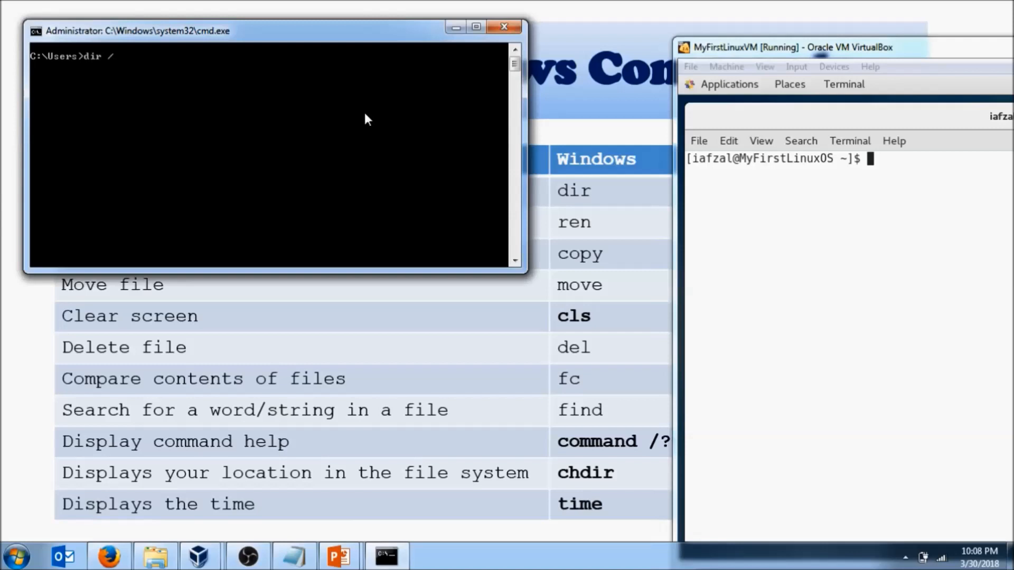
pyautogui.press('Return')
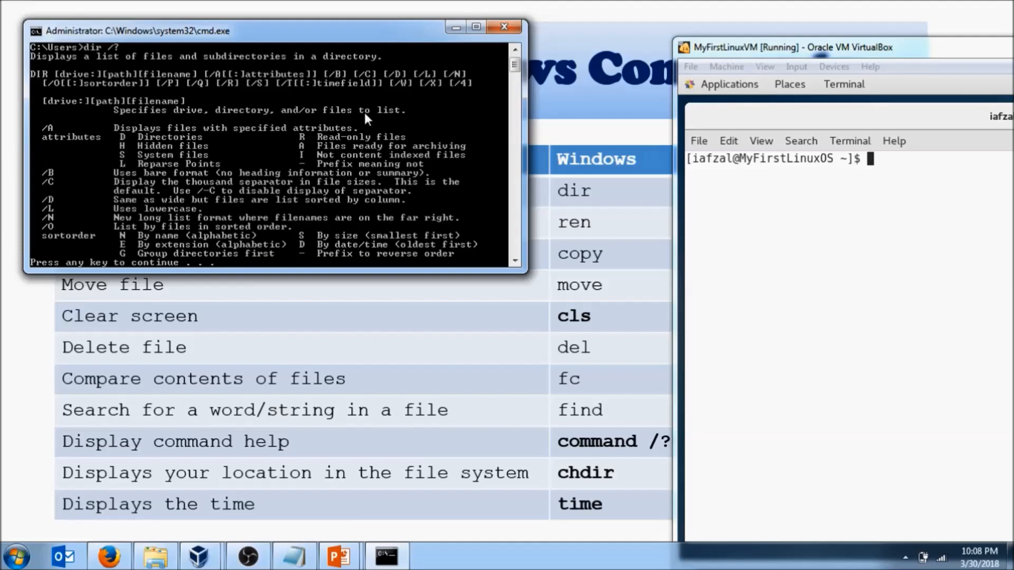
pyautogui.moveTo(682, 224)
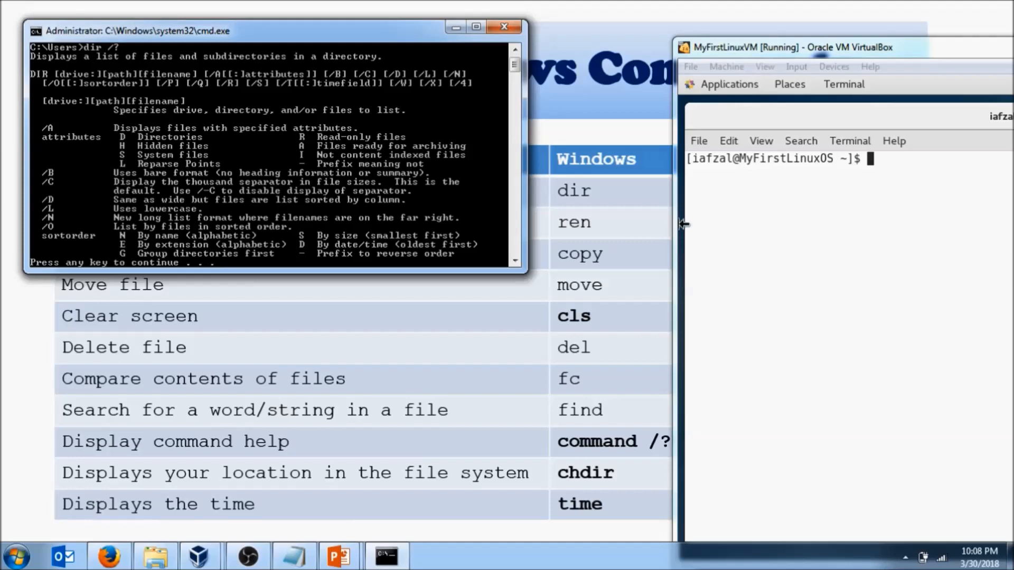
pyautogui.write('m')
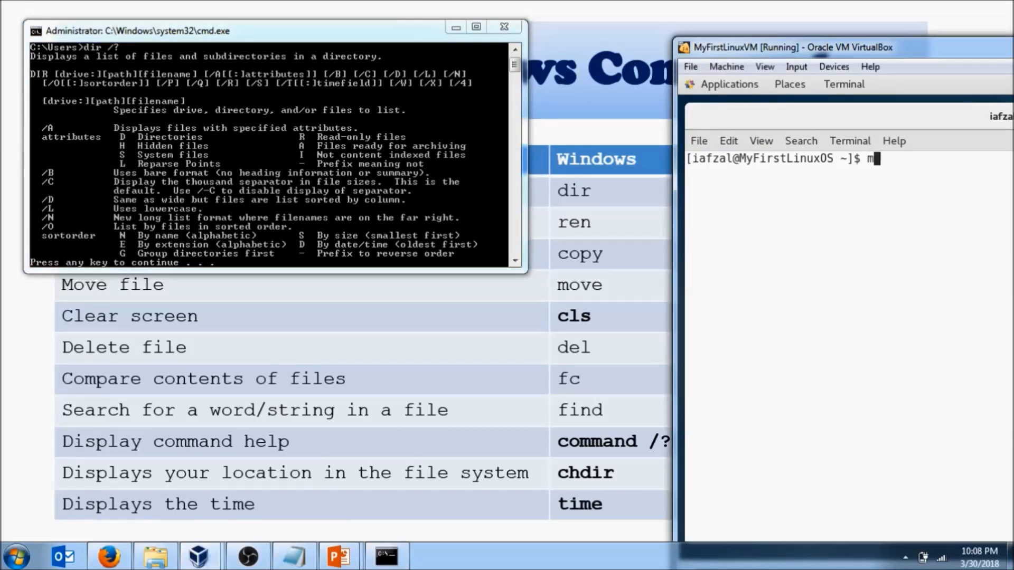
# Step: Display the manual page for ls in the CentOS terminal
pyautogui.write('an')
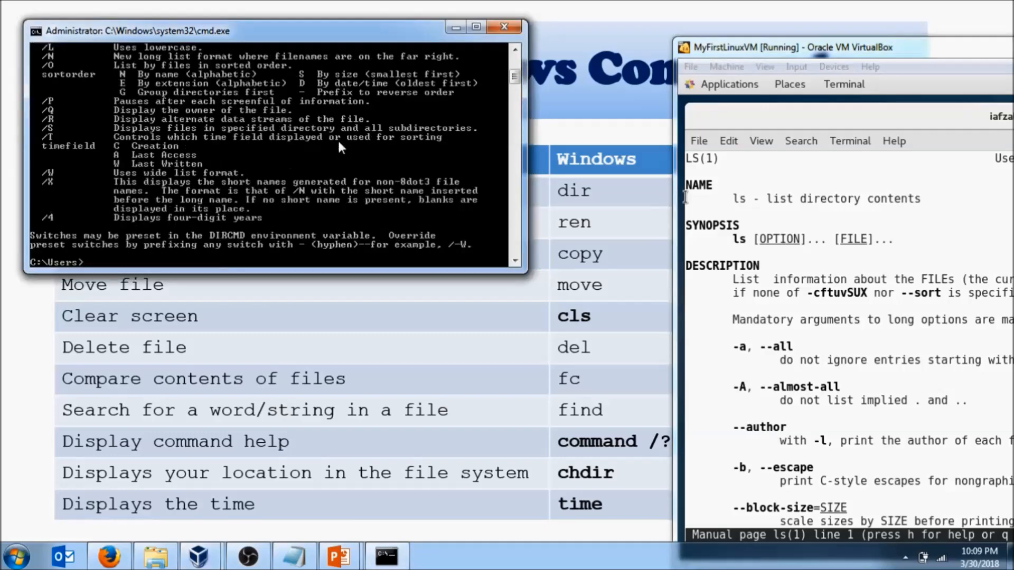
# Step: Report C:\Users via chdir in cmd and quit the man page in the VM
pyautogui.write('chdir')
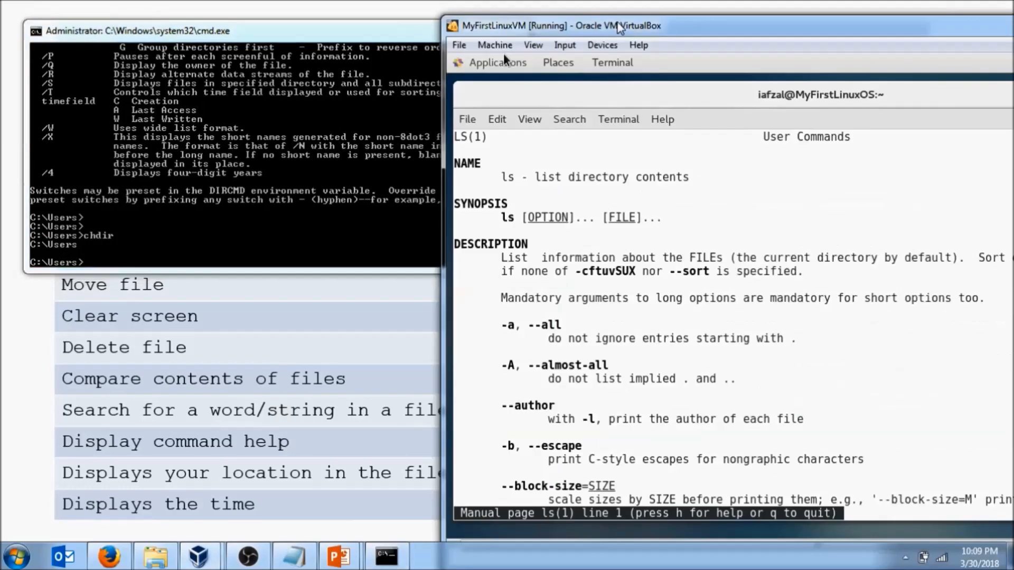
pyautogui.press('q')
pyautogui.write('date')
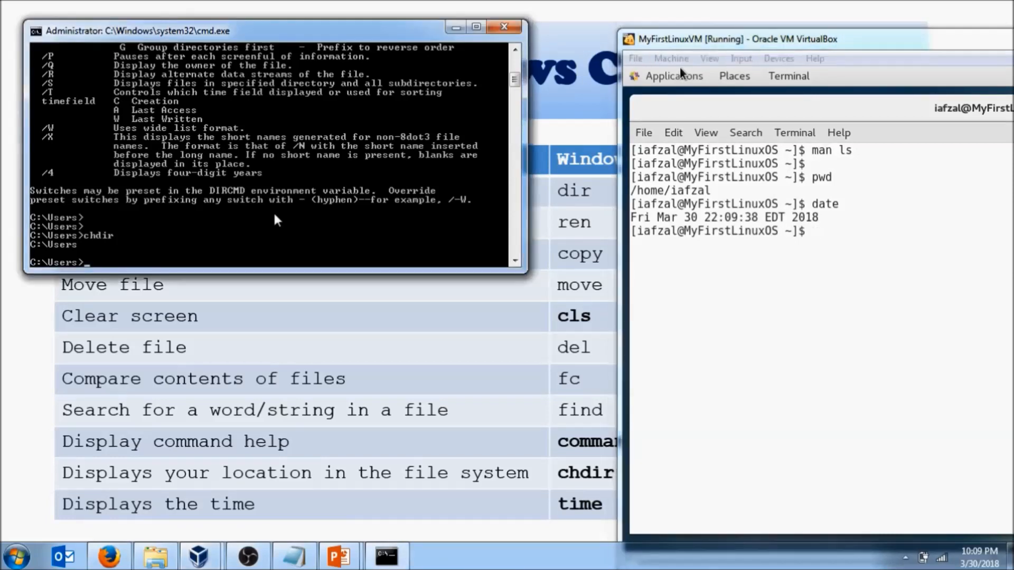
# Step: Display the current system time 22:09:49.14 with the time command in cmd
pyautogui.write('time')
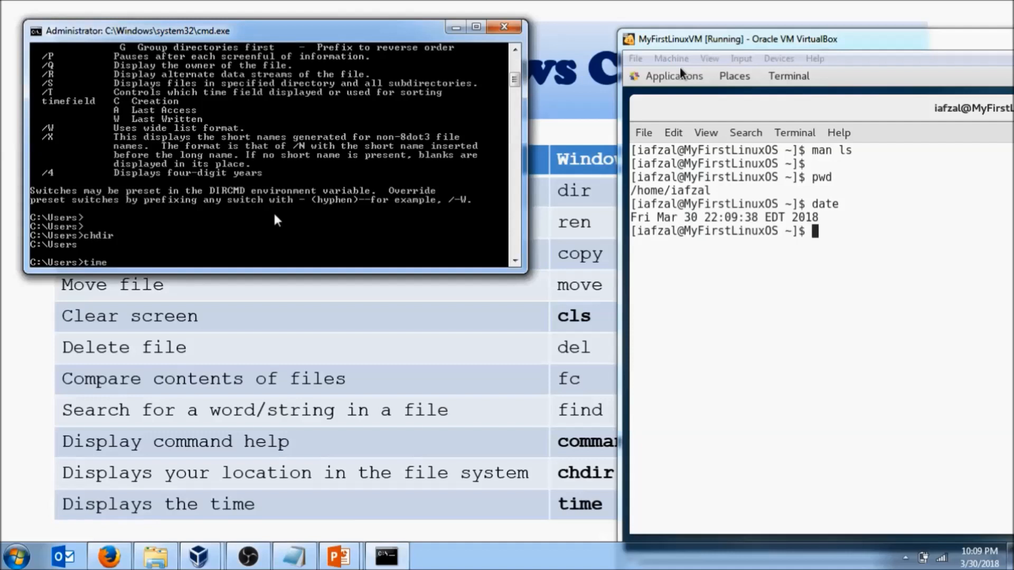
pyautogui.press('Return')
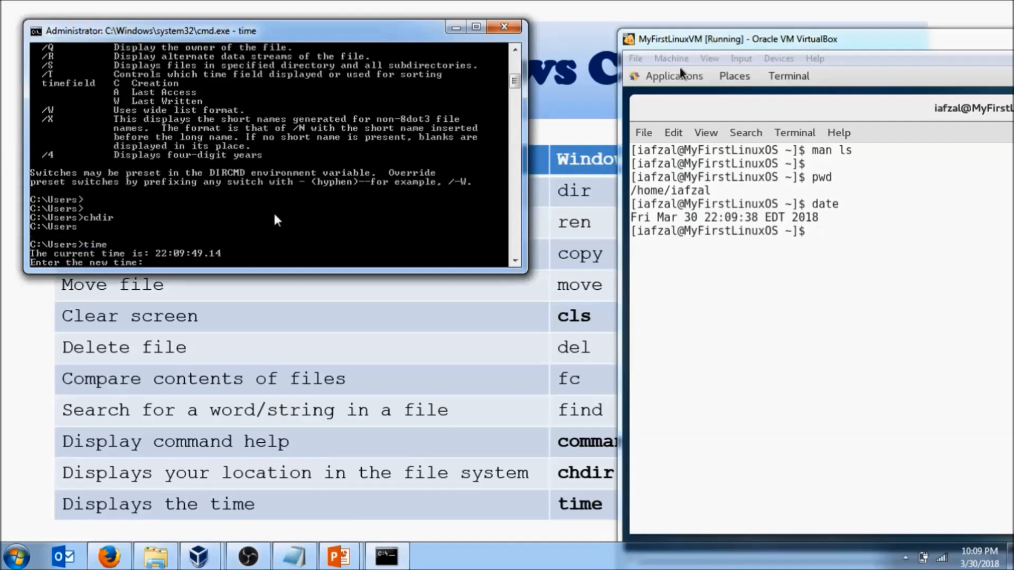